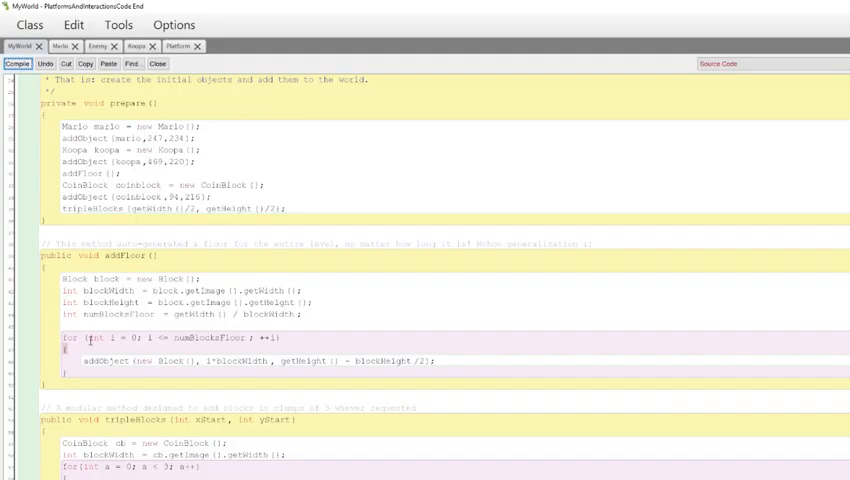
Step: Launch Notepad so a blank untitled document opens over the Greenfoot editor
double_click(70, 338)
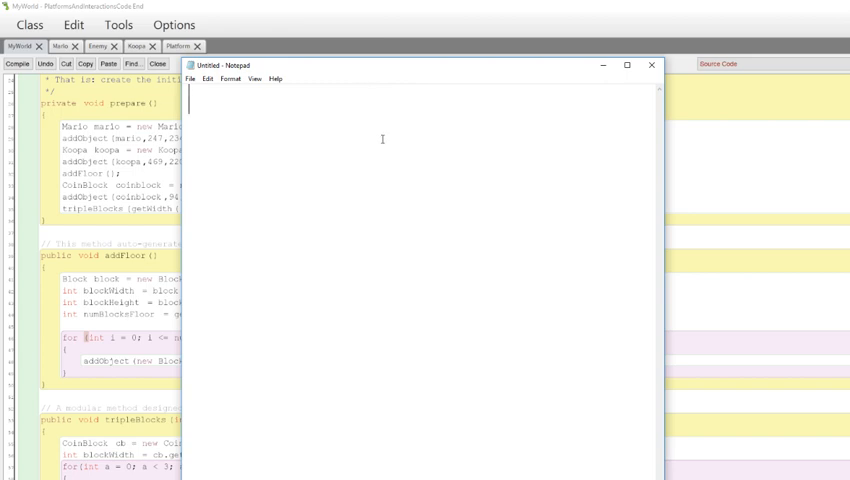
Step: Write the first line Simon Says "Turn around 3 times"
text(Simon Says)
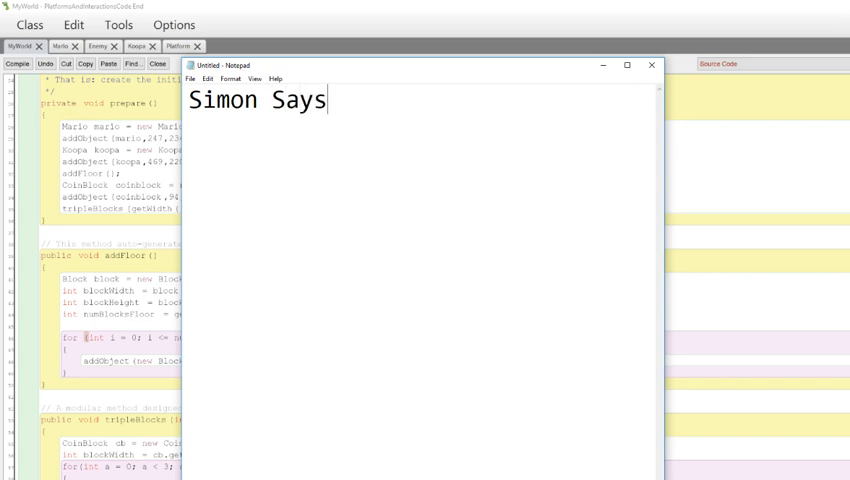
text(()
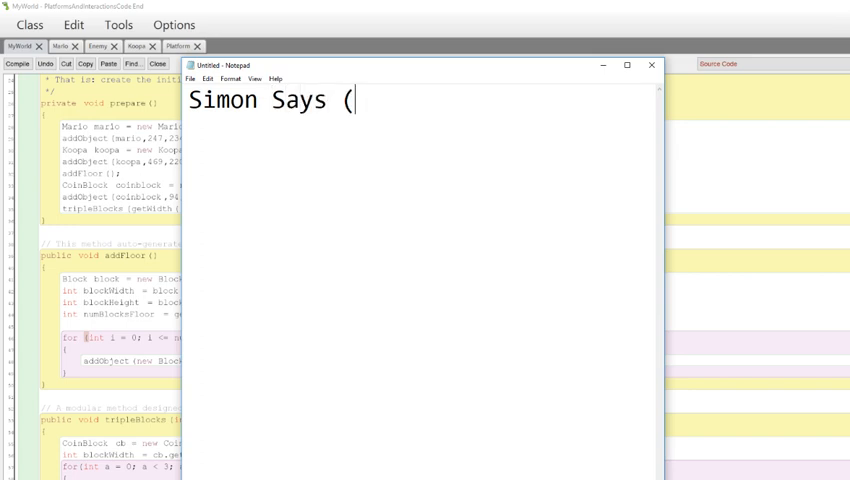
text("Turn around 3)
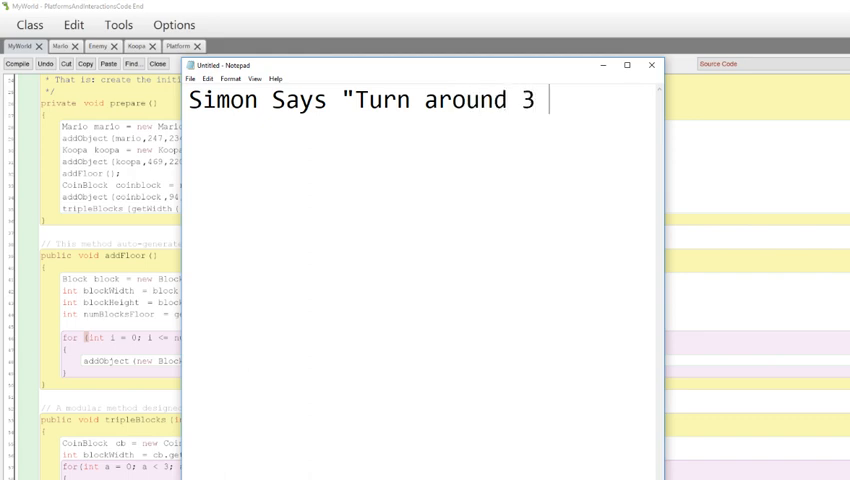
text(times")
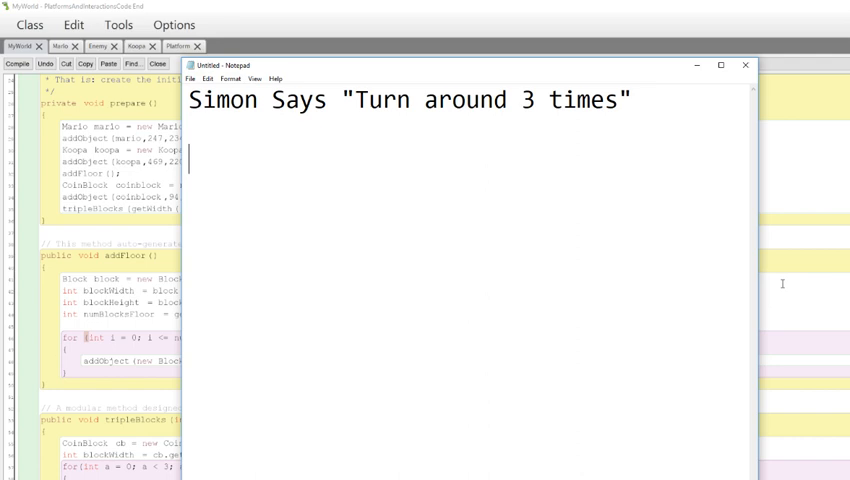
Step: Add a braces block with a //Body comment and a turn(); statement
text({)
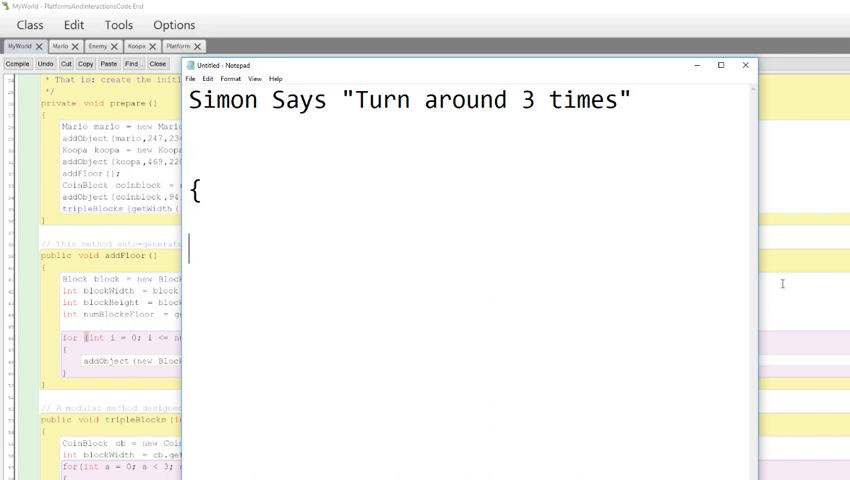
text(})
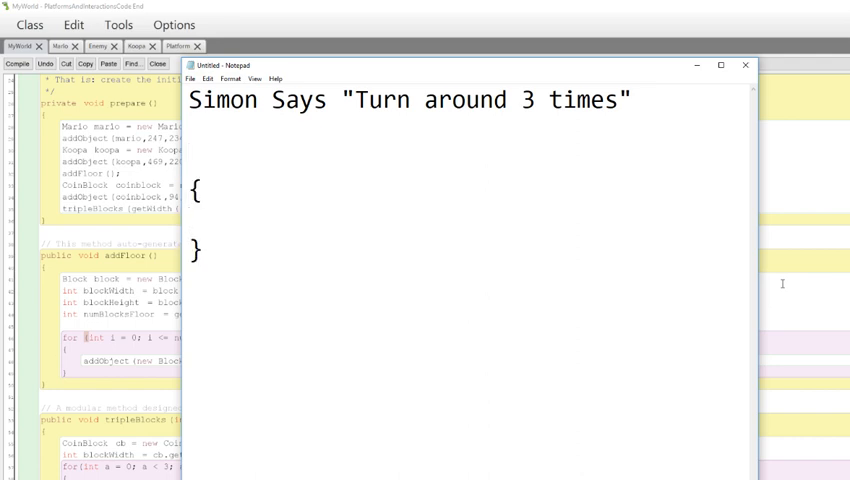
text(//)
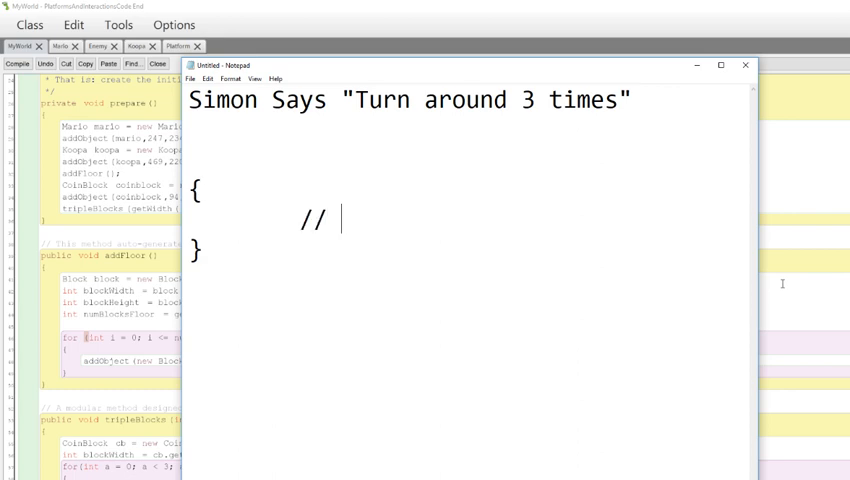
text(Body)
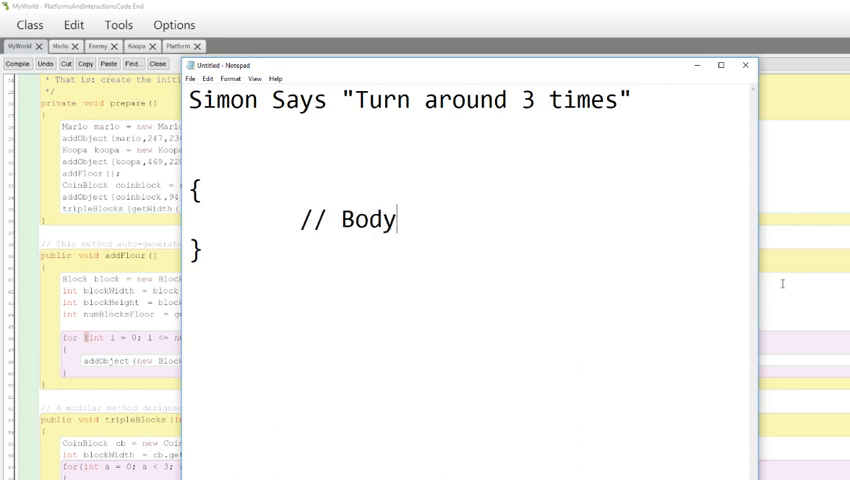
text(tur)
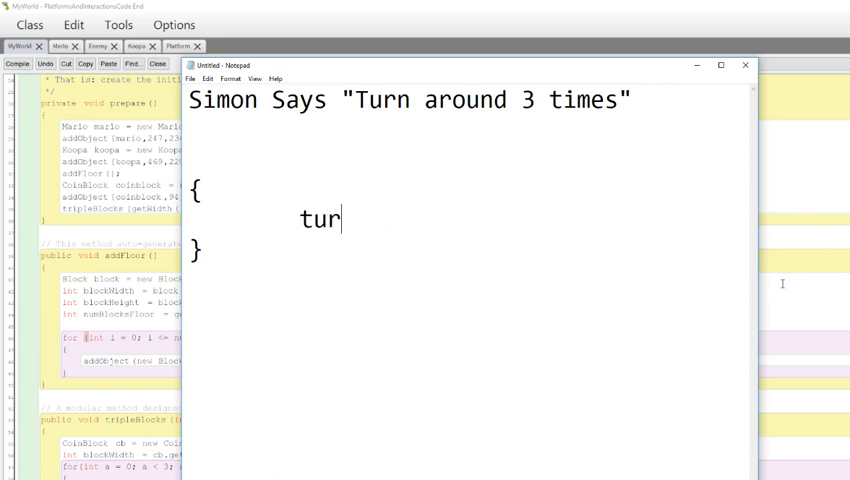
text(n();)
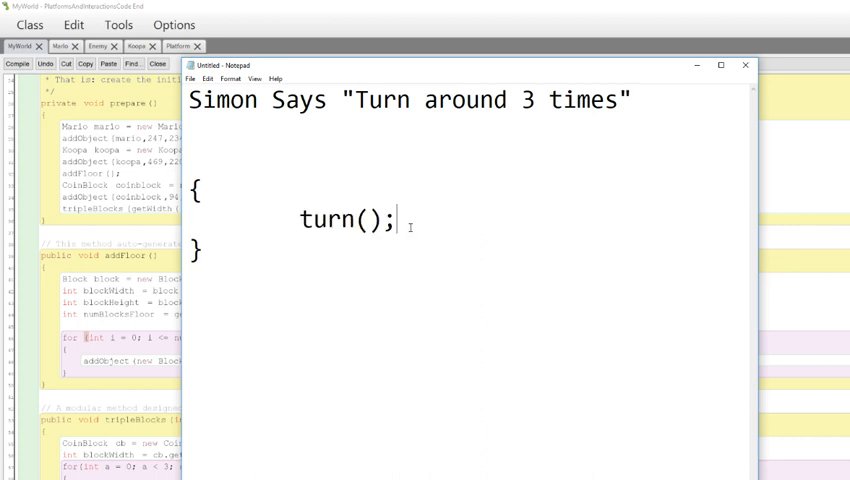
Step: Change the heading to 3000 times and trim extra turn(); lines back to a single call
double_click(320, 220)
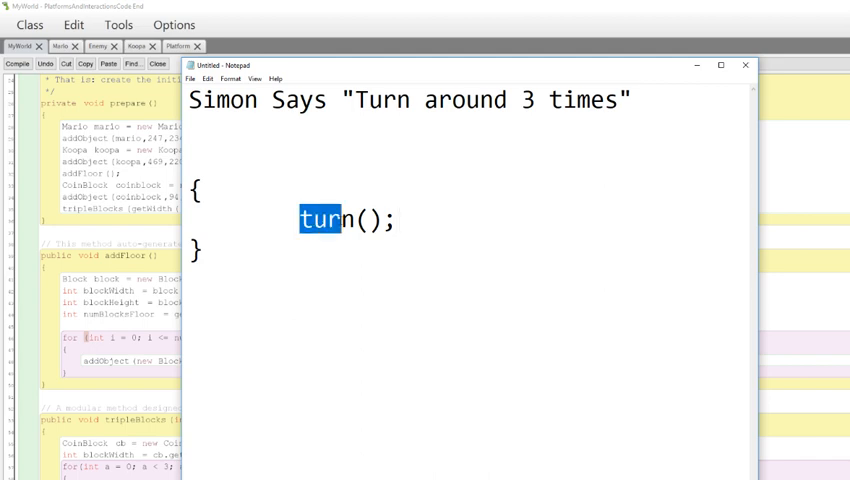
click(396, 220)
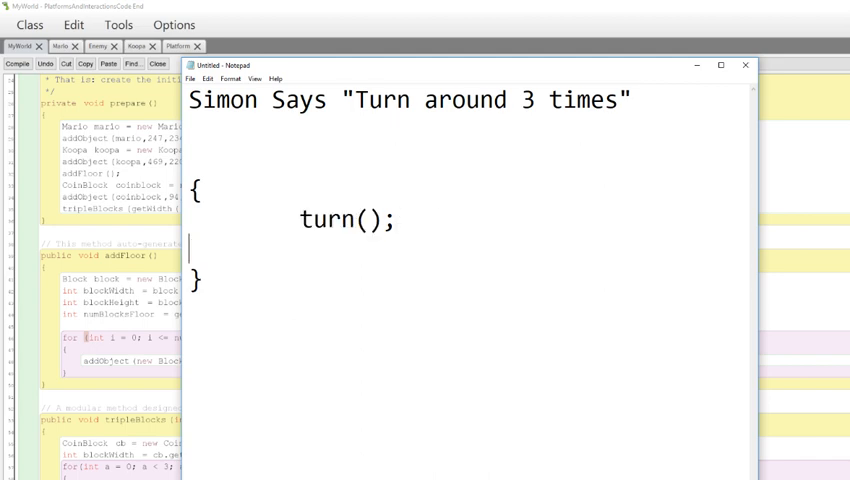
text(turn();)
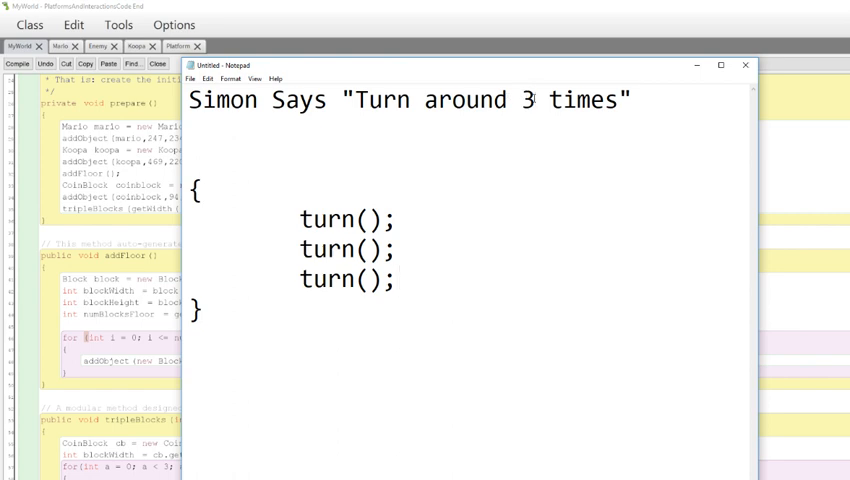
text(000)
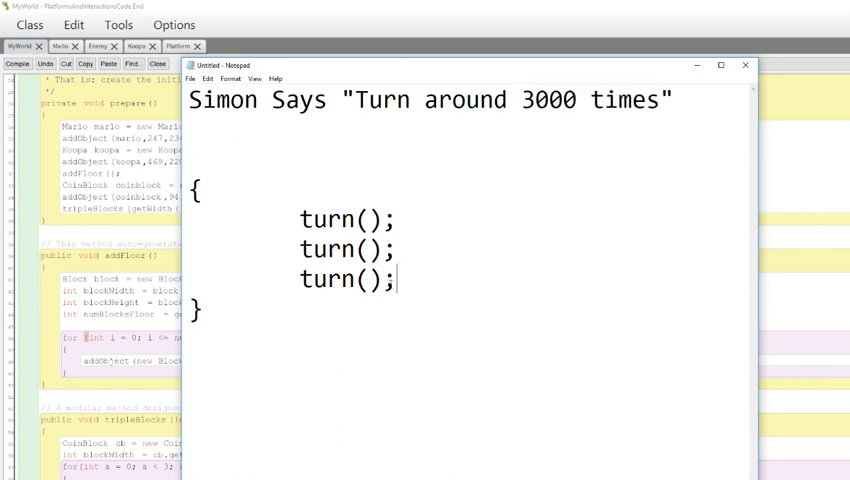
drag(300, 250, 396, 284)
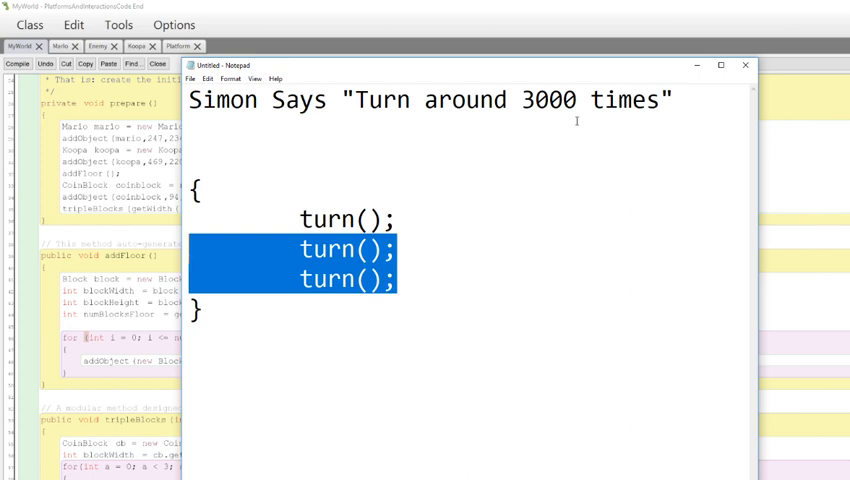
key(Delete)
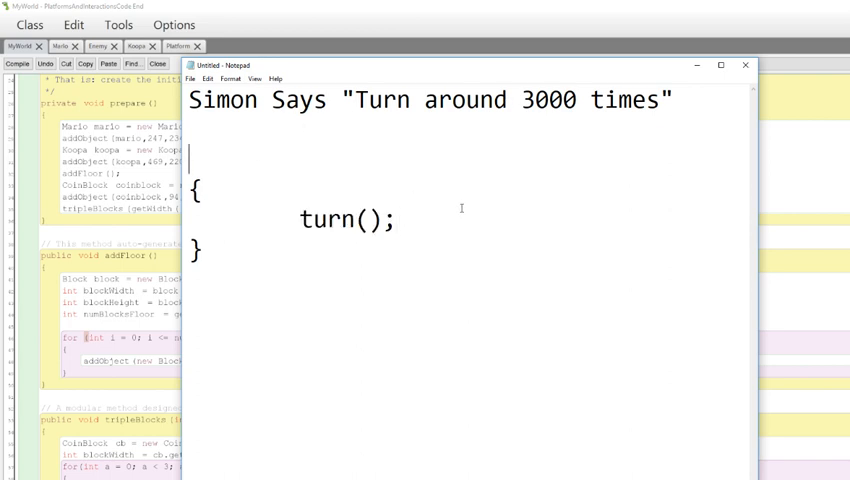
Step: Write the header for(initial condition; end condition; change) above the braces
text(for()
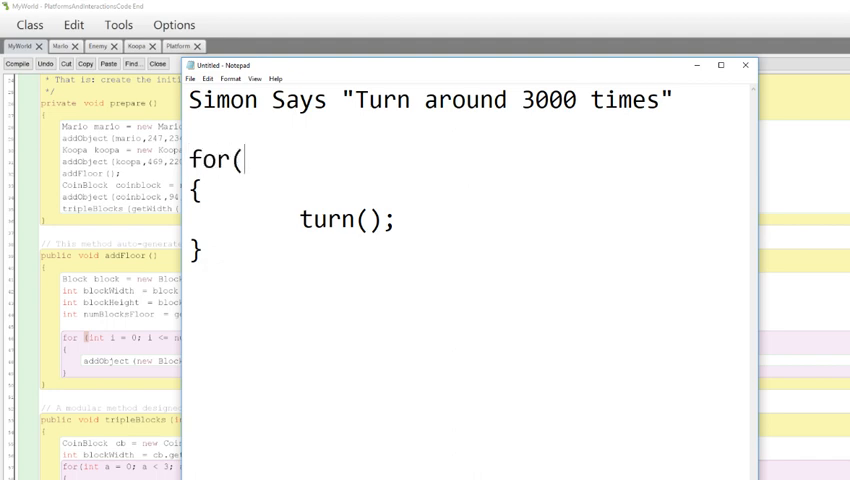
text(initial)
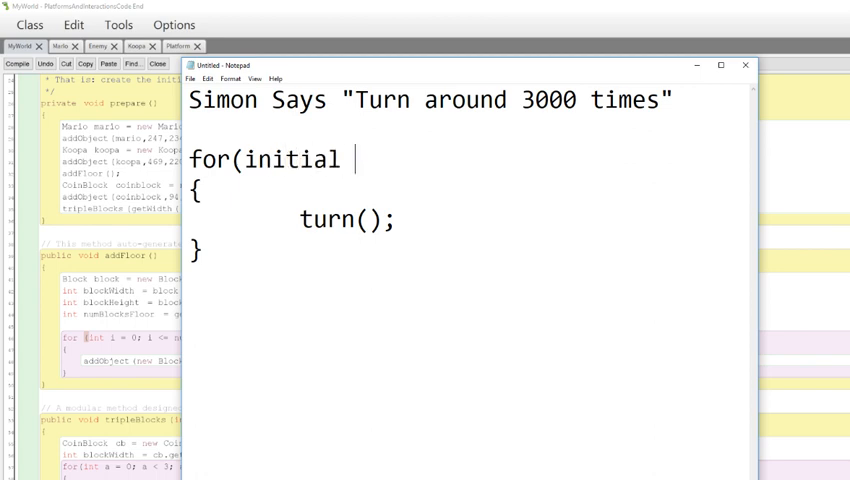
text(condition;)
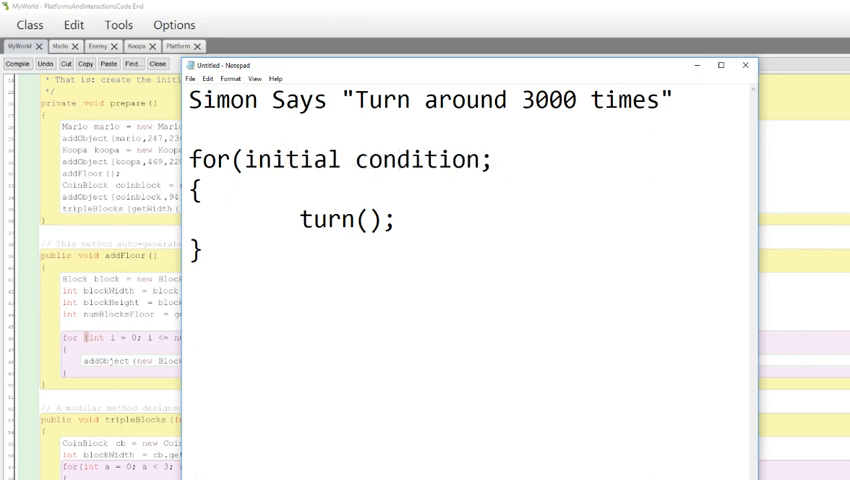
text(end)
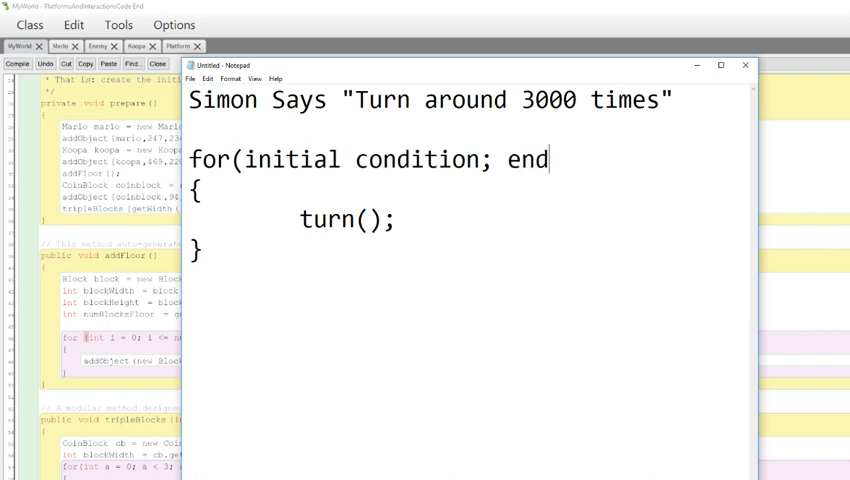
text(c)
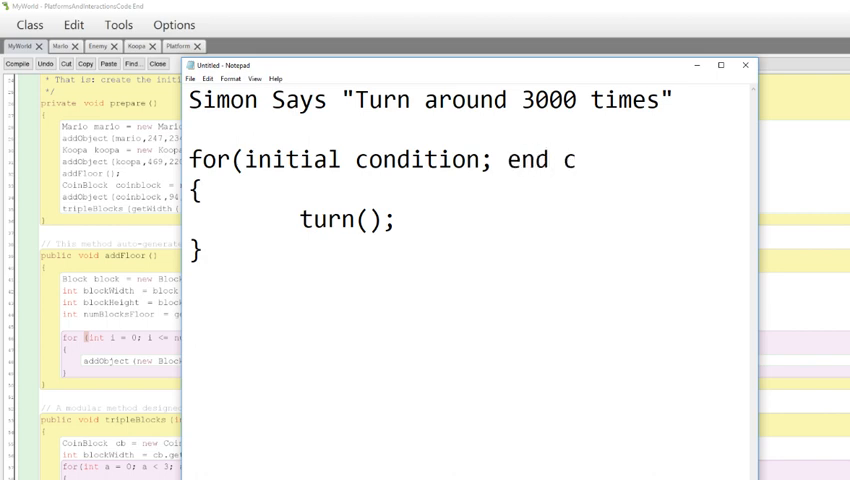
text(ondition;)
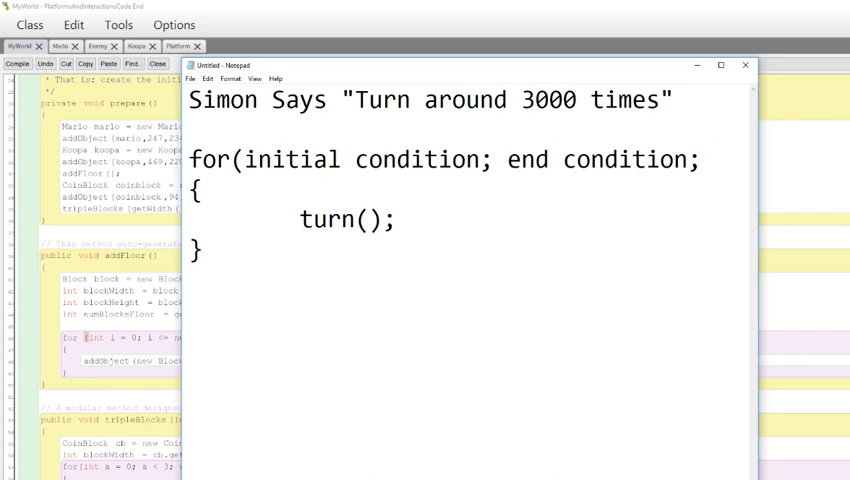
text(change)
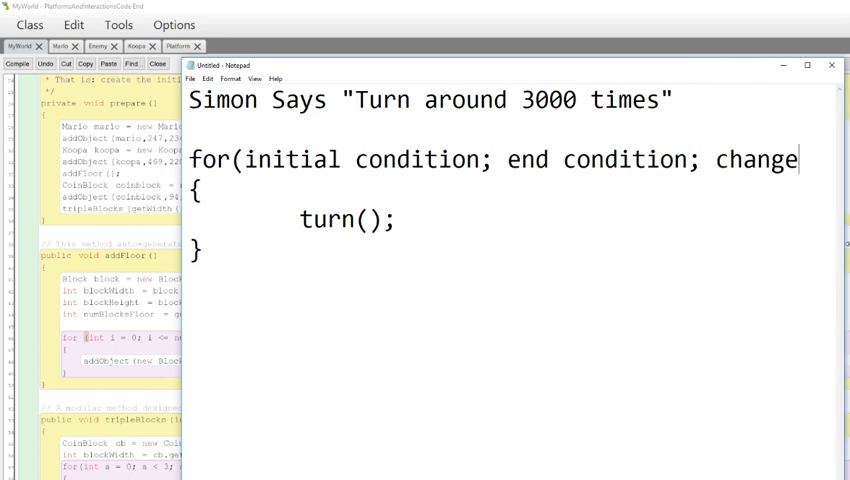
text())
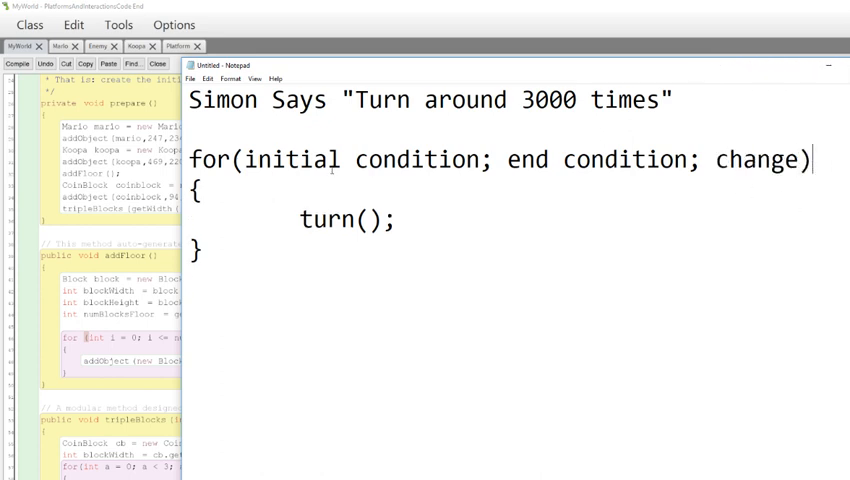
drag(300, 160, 480, 160)
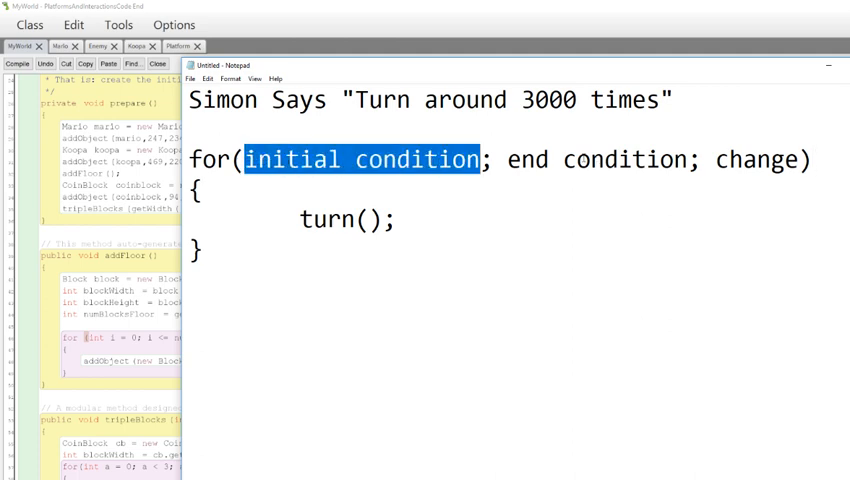
Step: Replace the initial condition placeholder with int i = 0
double_click(596, 160)
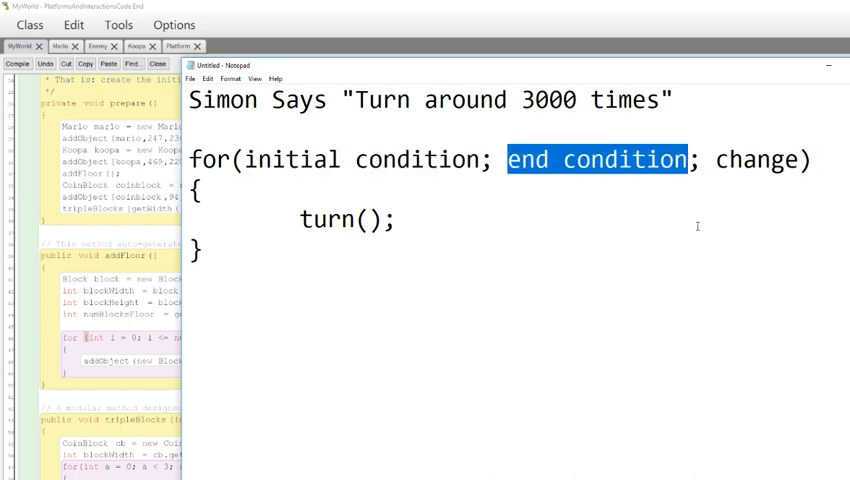
mouse_move(708, 216)
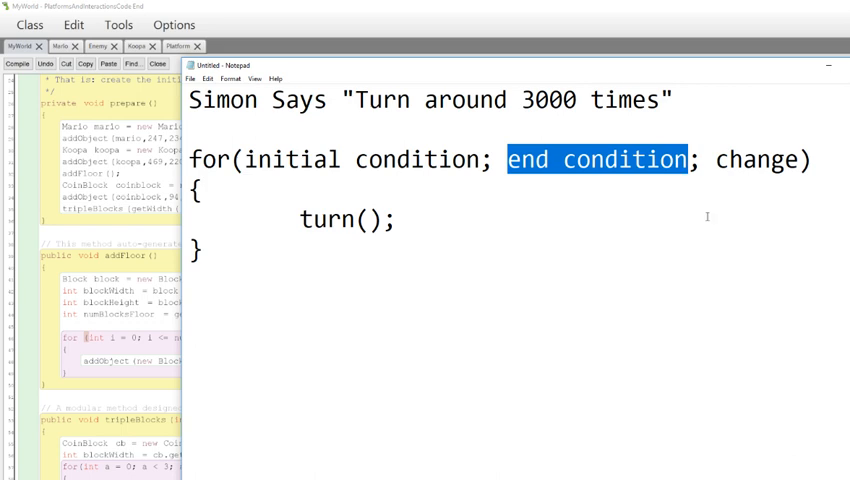
double_click(762, 160)
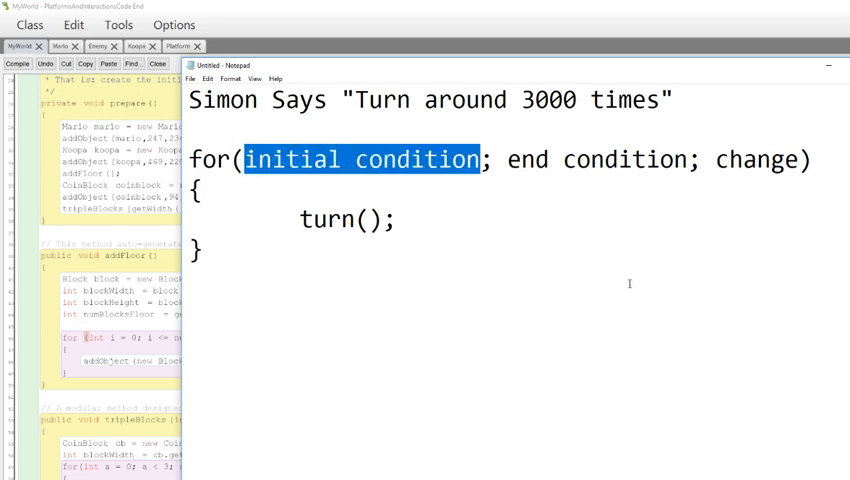
text(int i)
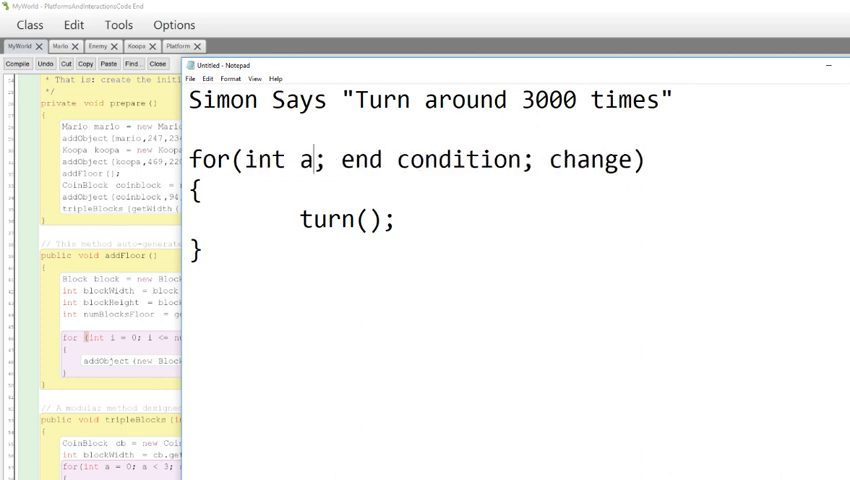
text(n)
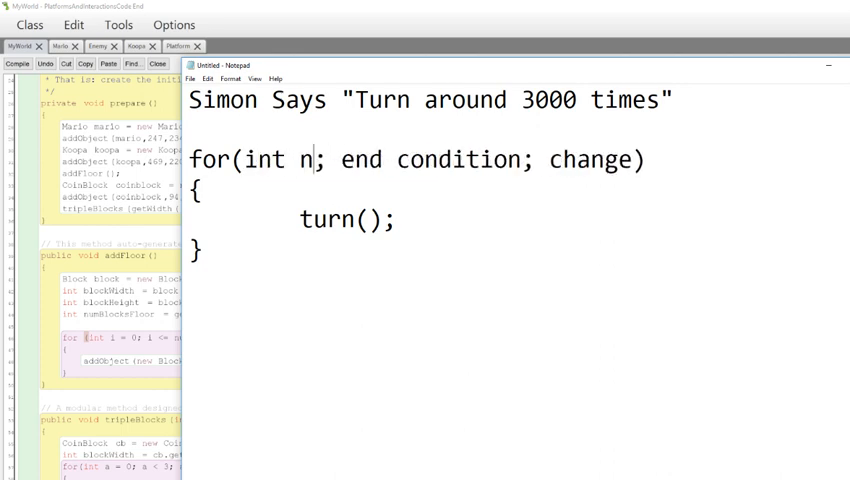
key(Backspace)
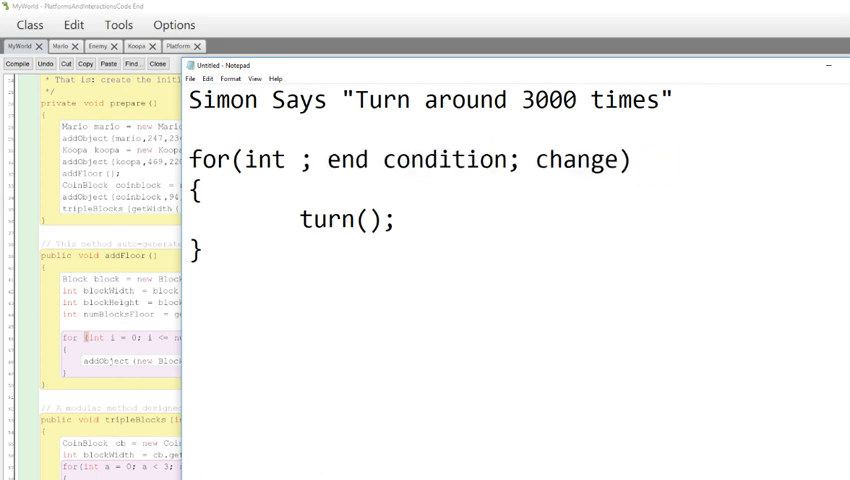
text(i =)
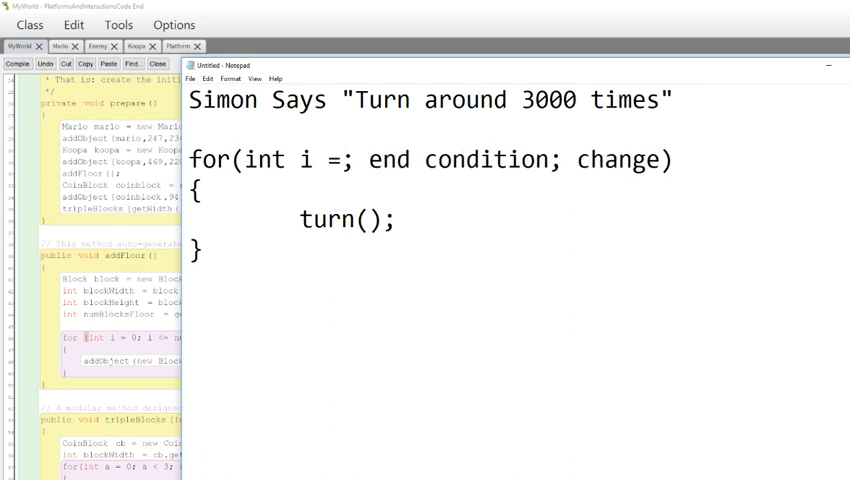
text(0)
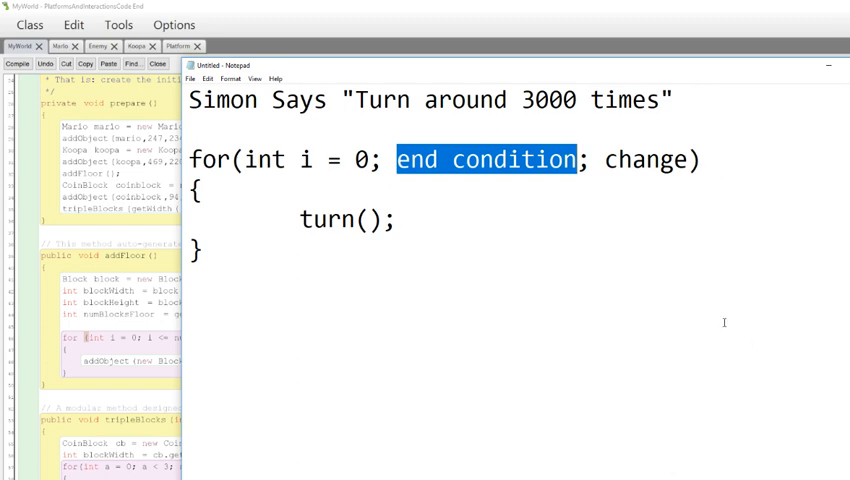
mouse_move(740, 328)
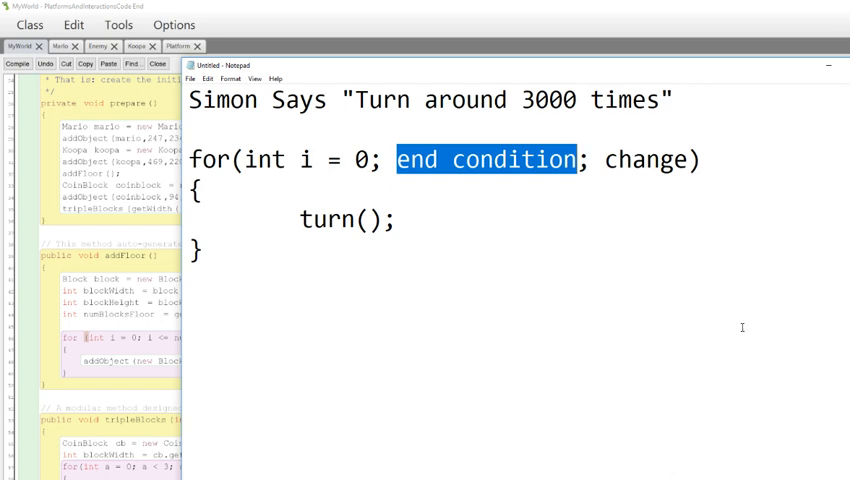
Step: Replace the end condition placeholder with i < 3000
text(i)
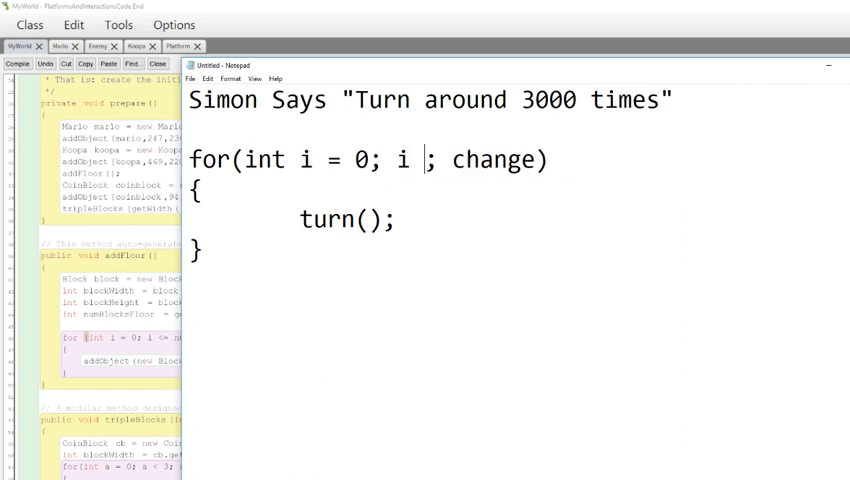
text(< 3000)
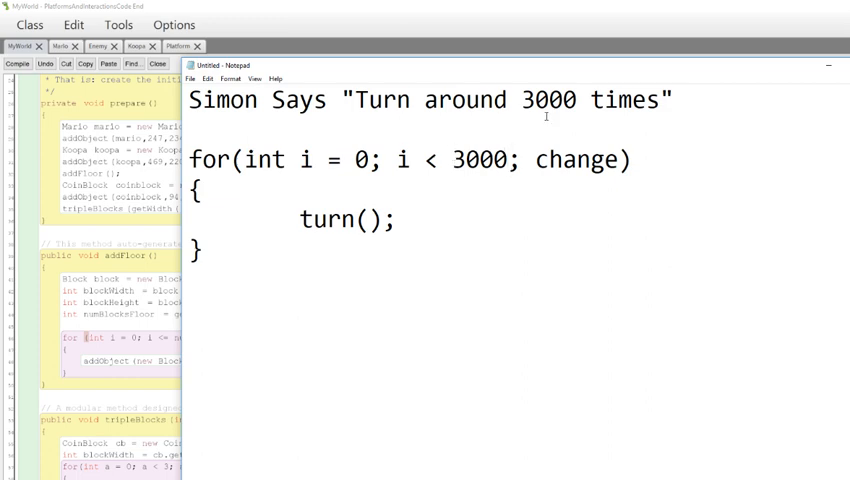
click(508, 160)
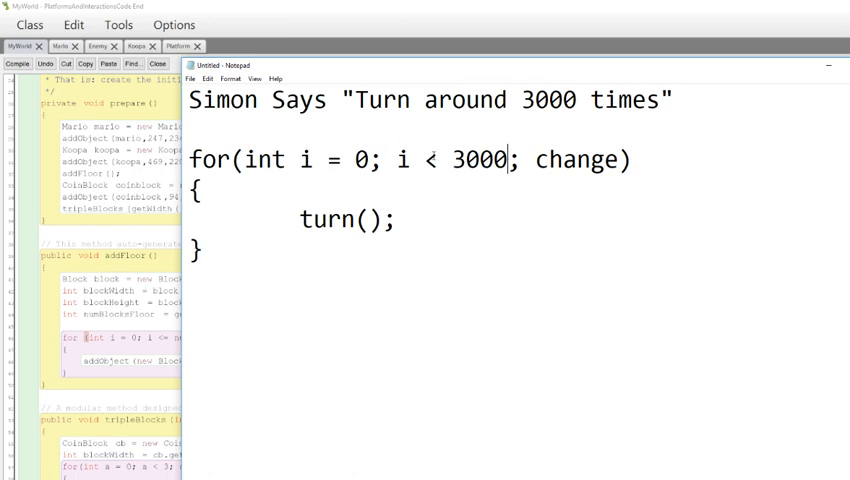
Step: Replace the change placeholder with i++ to complete the loop header
double_click(356, 160)
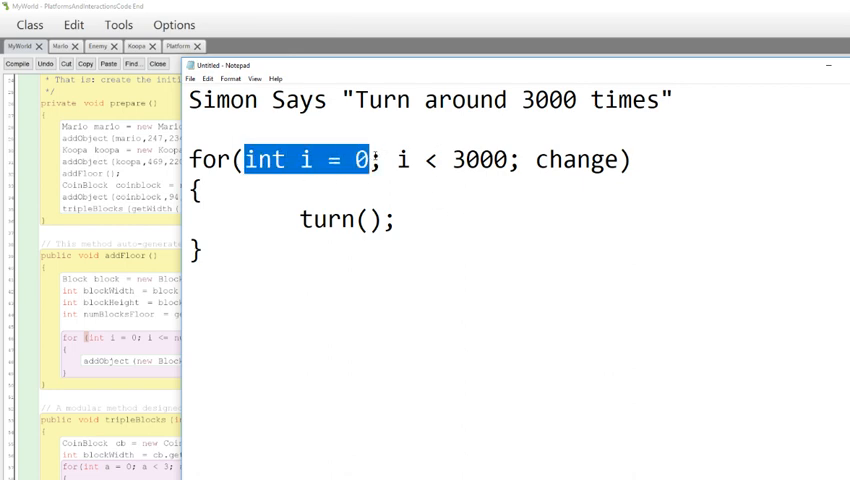
double_click(410, 160)
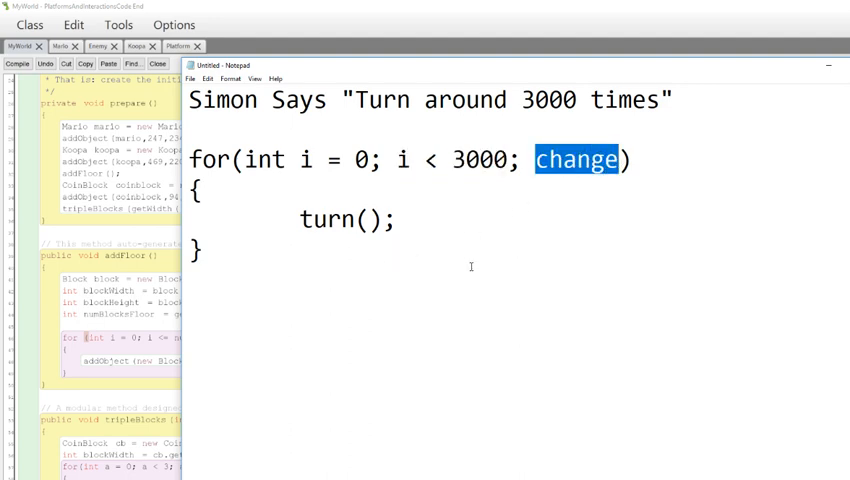
text(i++)
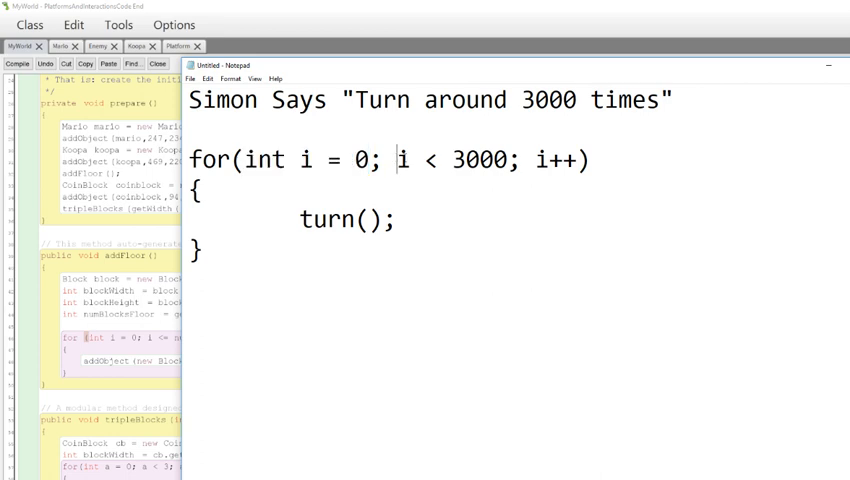
drag(400, 160, 504, 160)
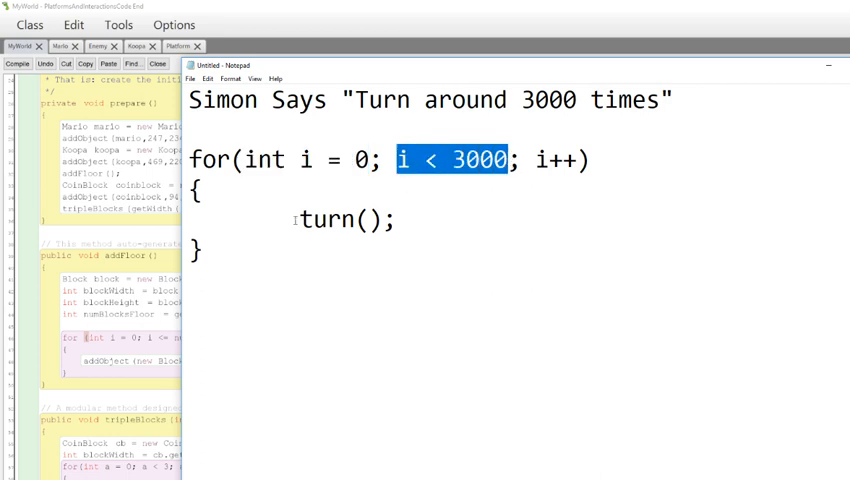
double_click(344, 220)
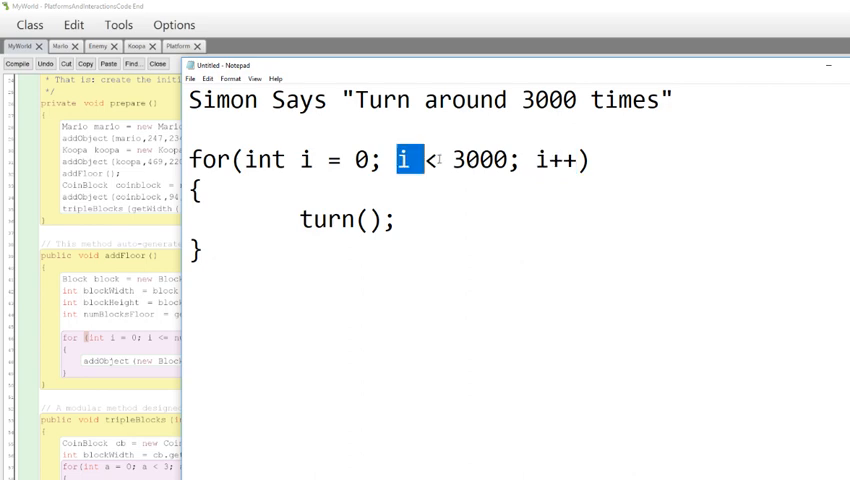
double_click(344, 220)
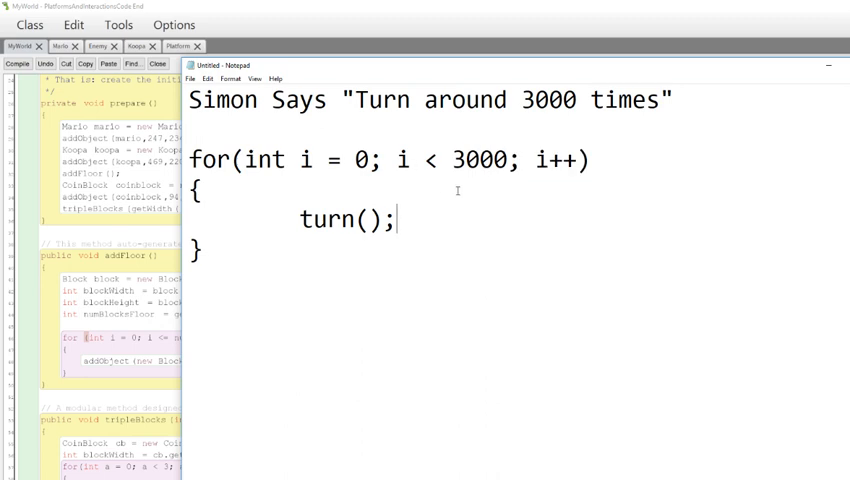
mouse_move(380, 324)
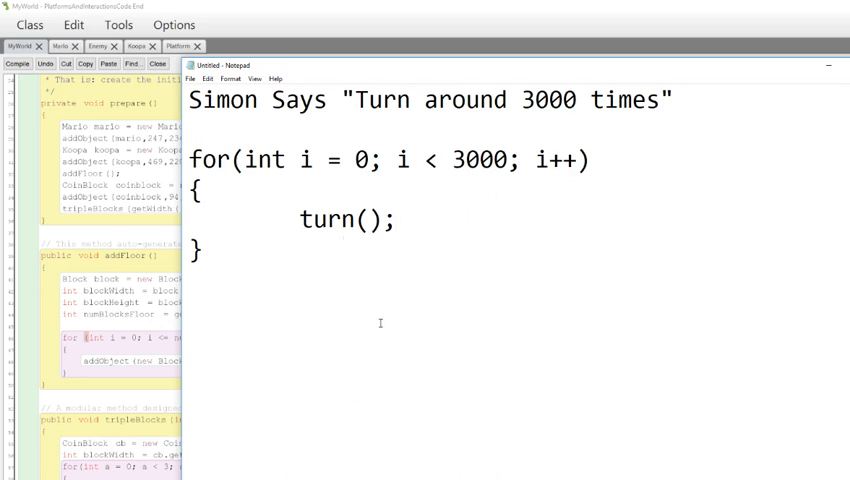
drag(314, 220, 396, 220)
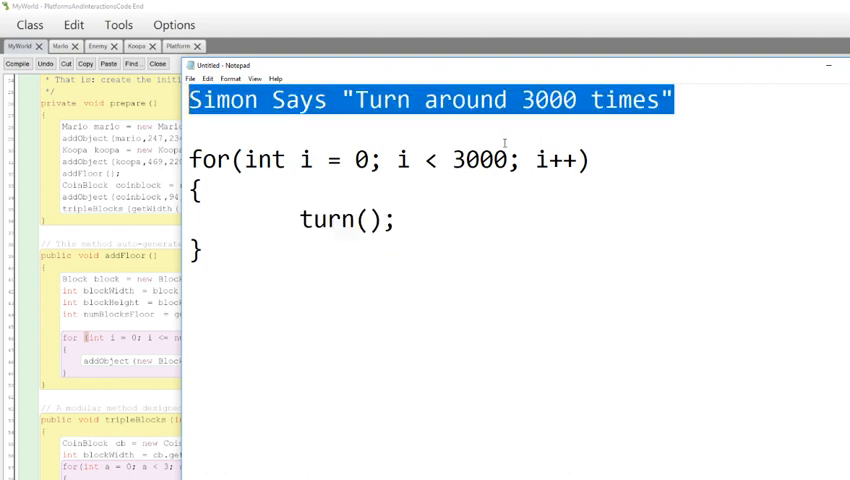
Step: Title the example Indy 500 (Racecar competition) and make the body doALap();
text(Indy 500 (R)
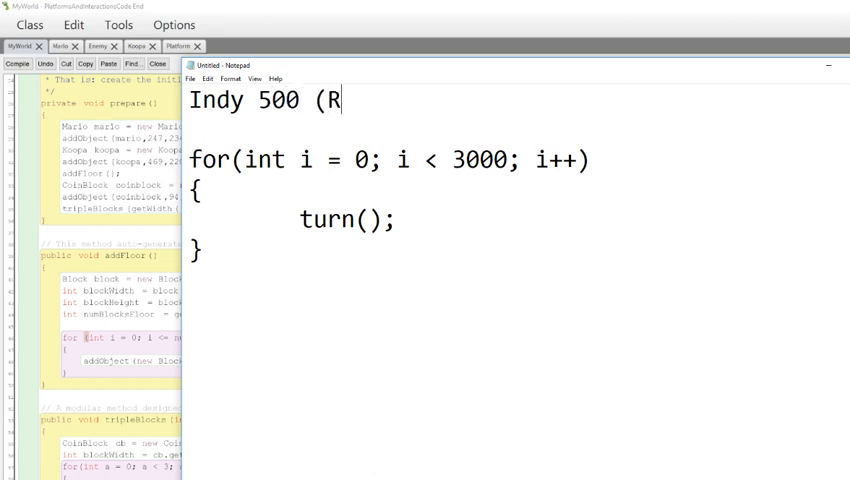
text(acecar c)
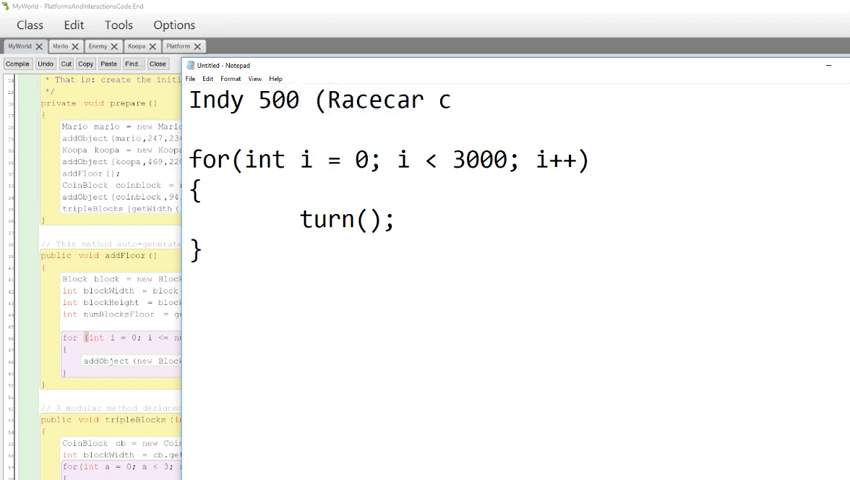
text(ompetition))
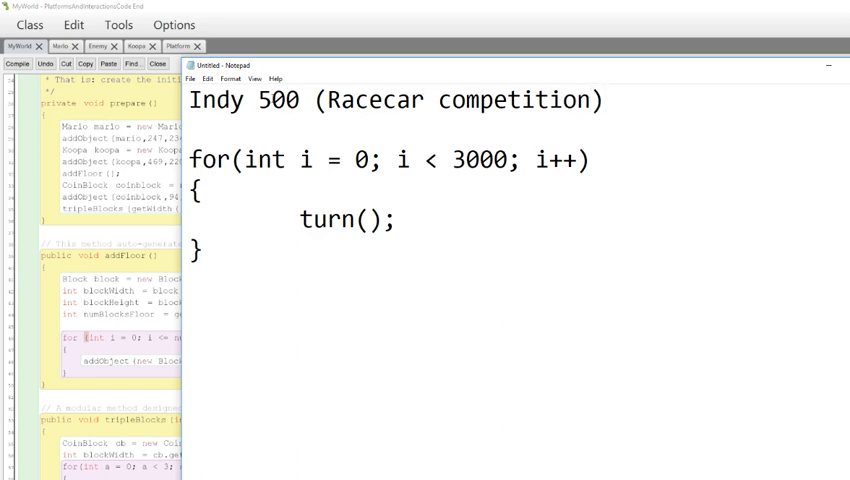
double_click(278, 100)
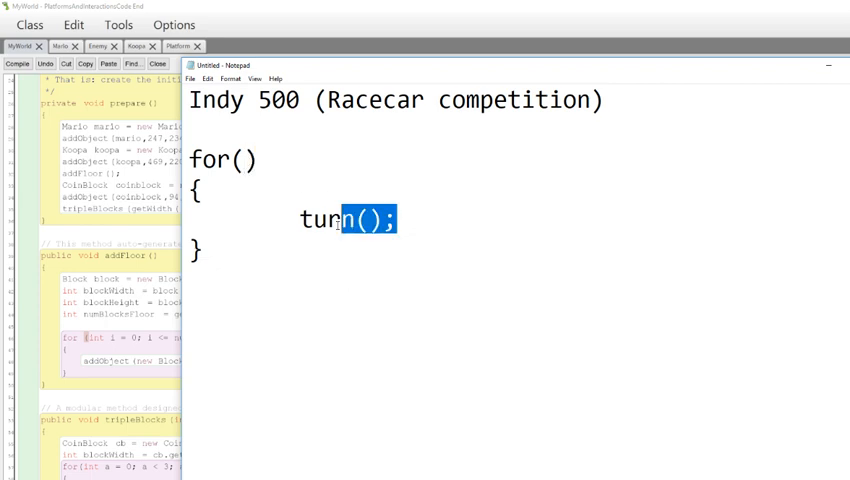
text(doA)
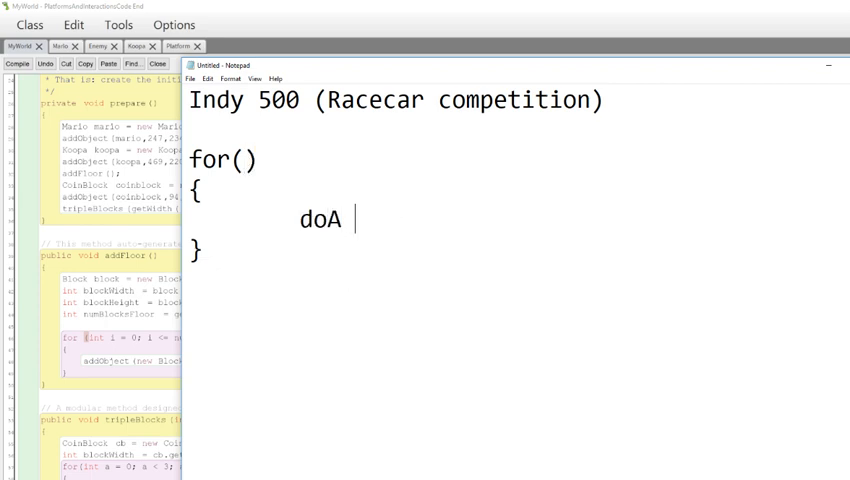
text(Lap();)
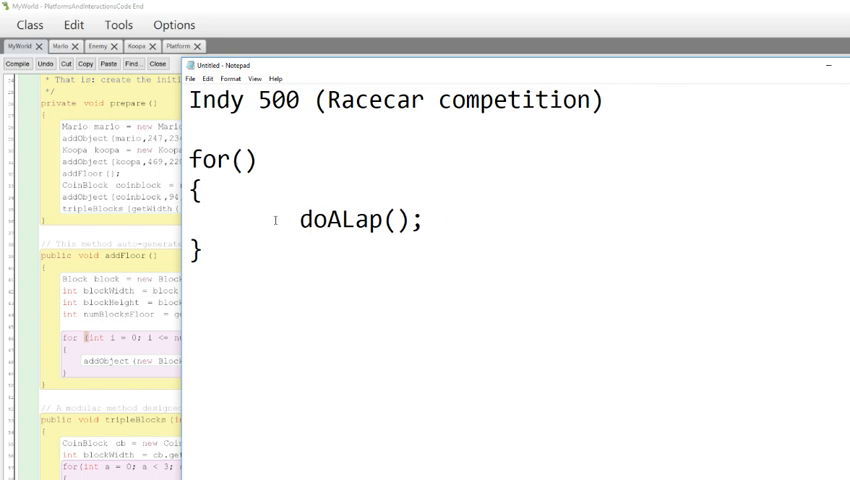
Step: Fill the loop header with int a = 0; a < 500 for the racecar loop
click(424, 220)
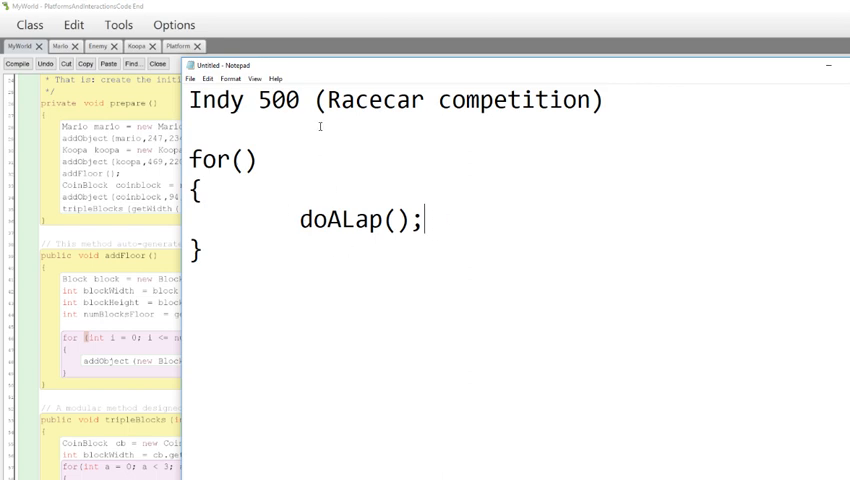
double_click(282, 100)
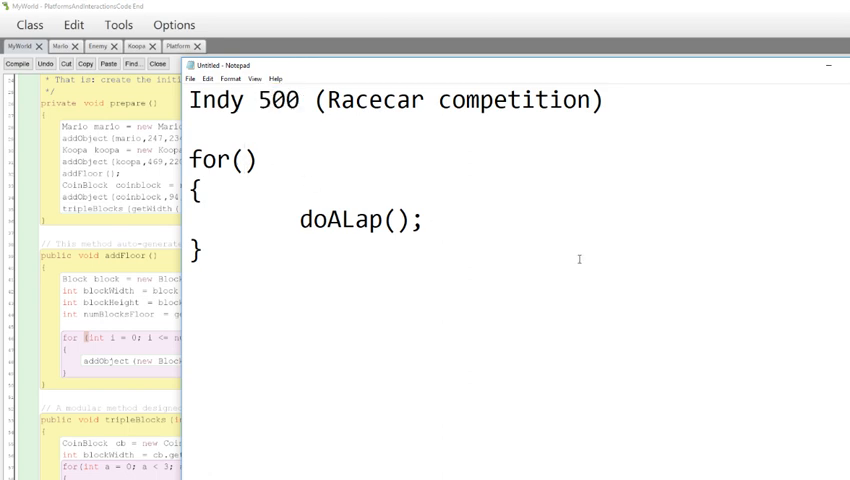
text(int a)
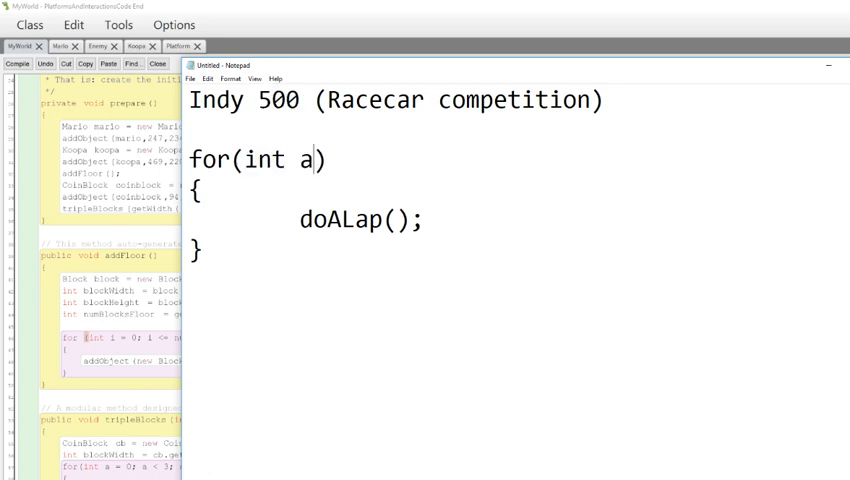
text(=)
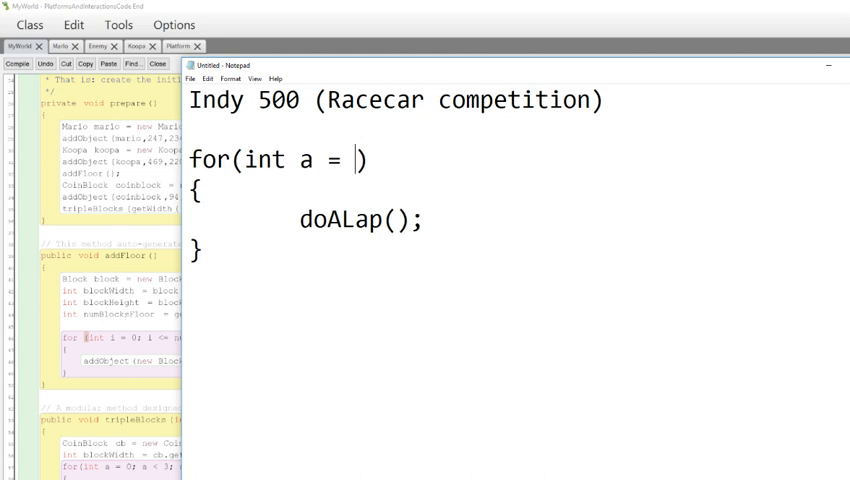
text(0;)
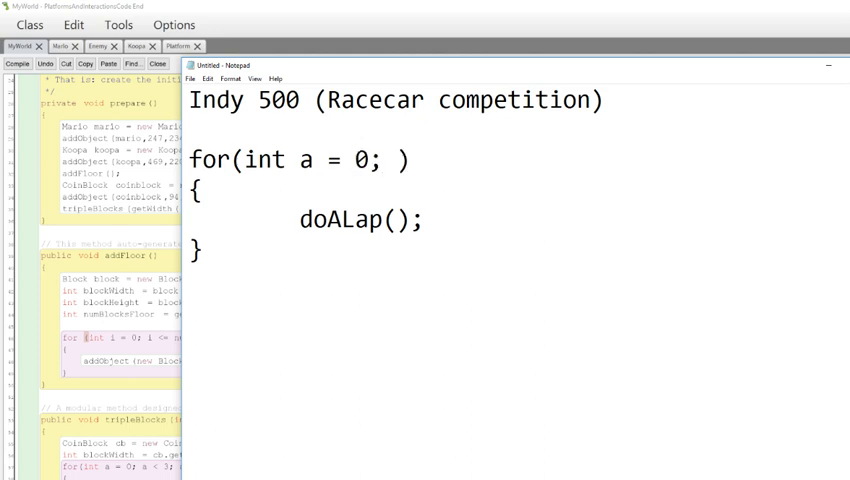
text(a <)
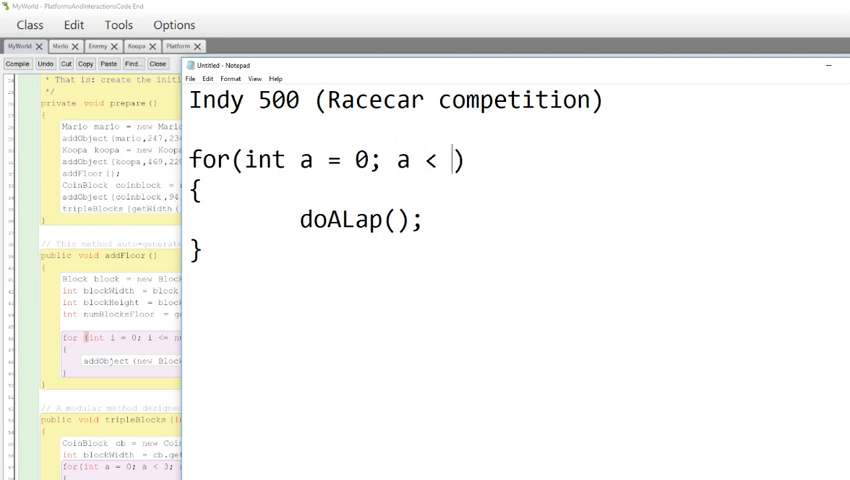
text(500; a++)
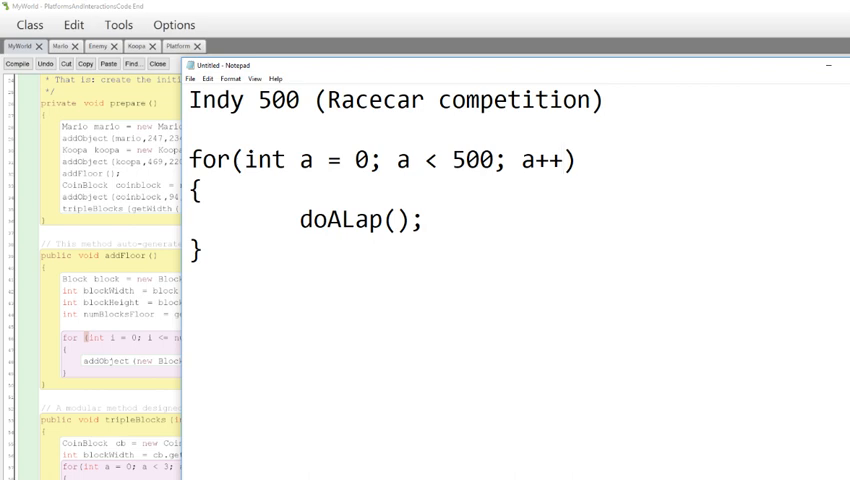
drag(196, 160, 200, 252)
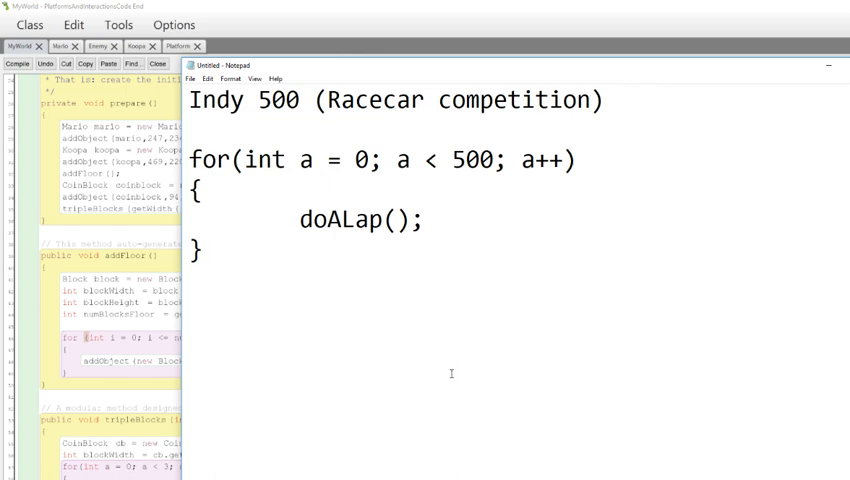
mouse_move(696, 72)
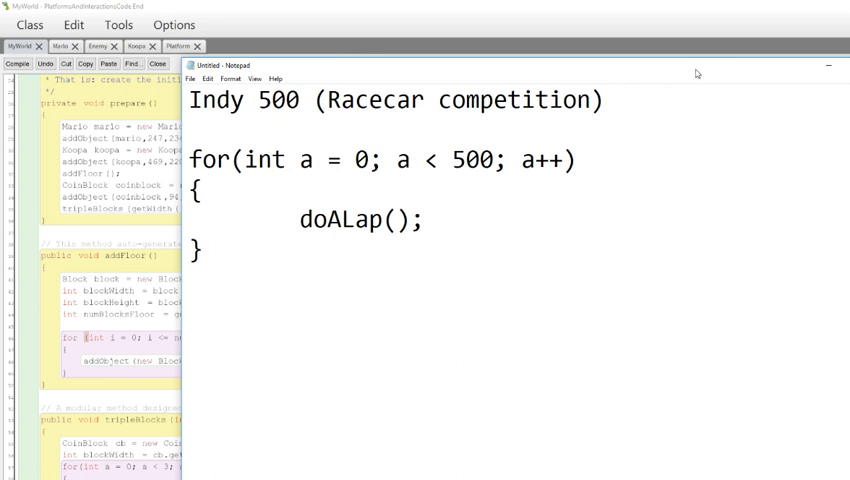
Step: Bring the MyWorld code forward, highlight the new Block line, then show the running world
click(828, 64)
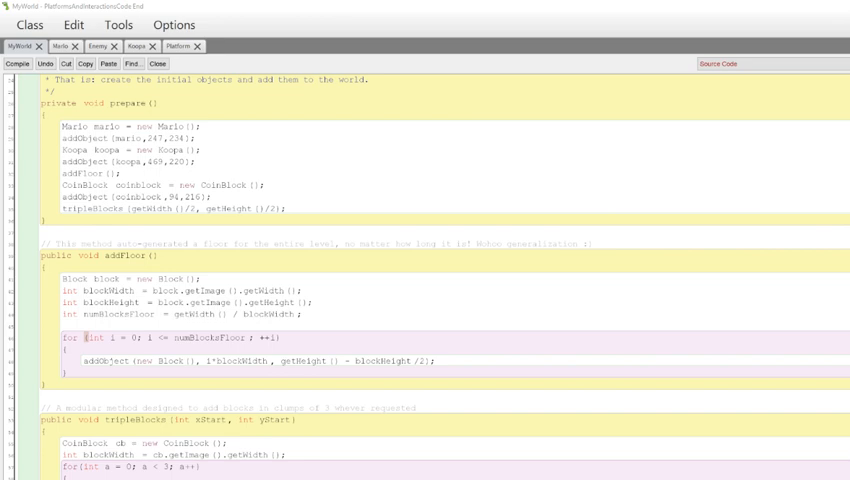
mouse_move(412, 224)
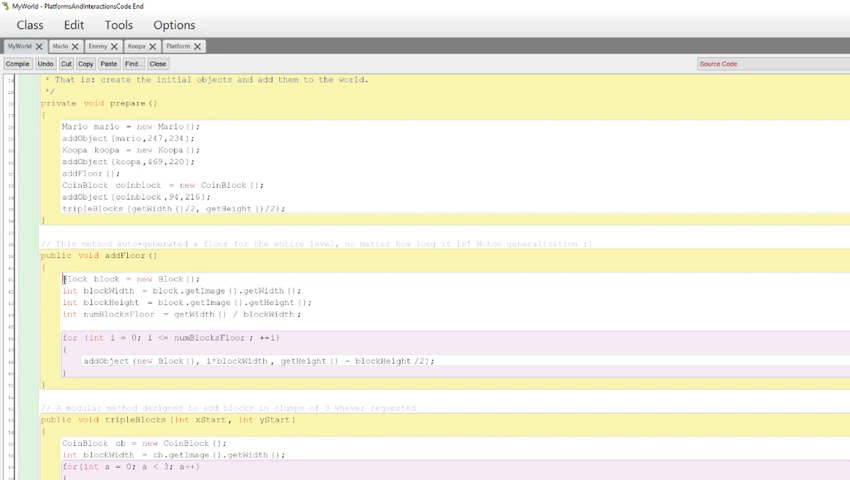
triple_click(130, 276)
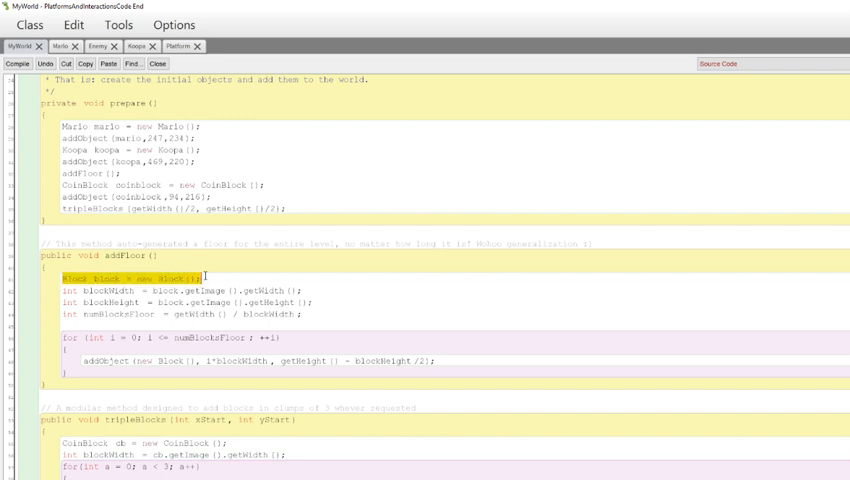
click(16, 64)
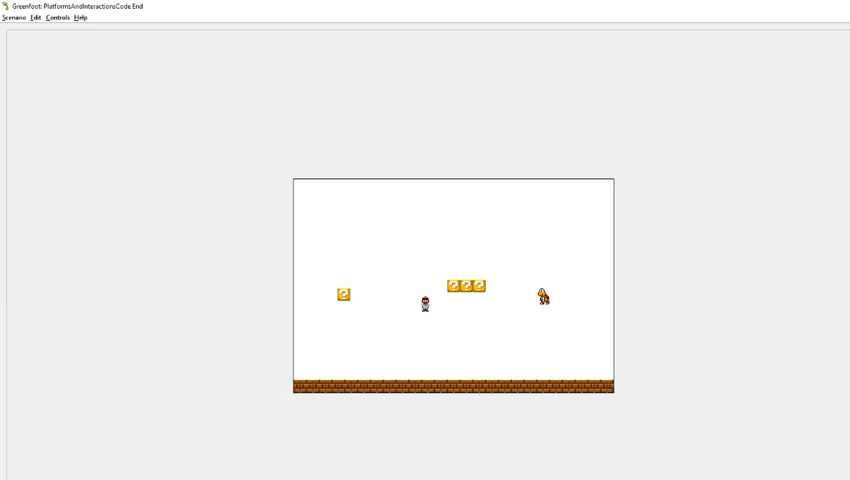
mouse_move(356, 432)
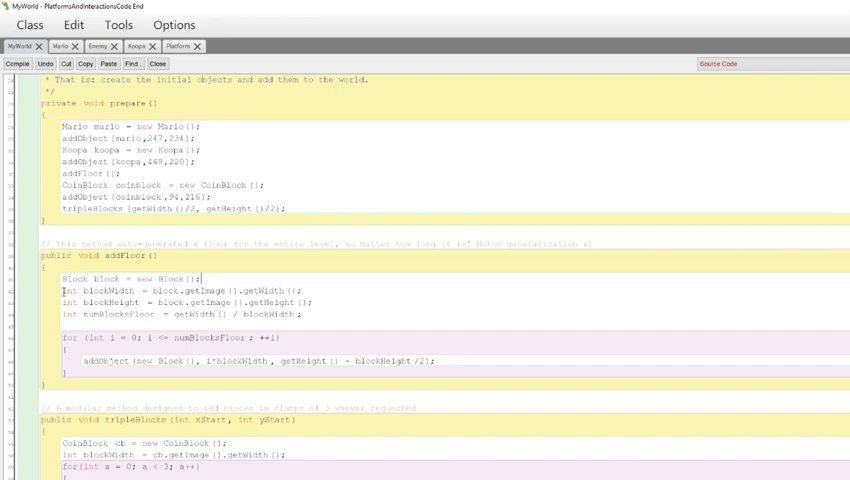
double_click(80, 288)
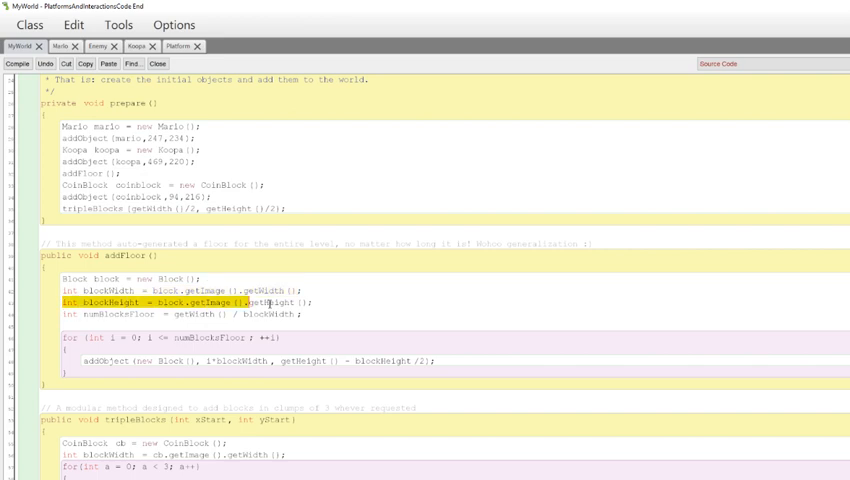
click(166, 302)
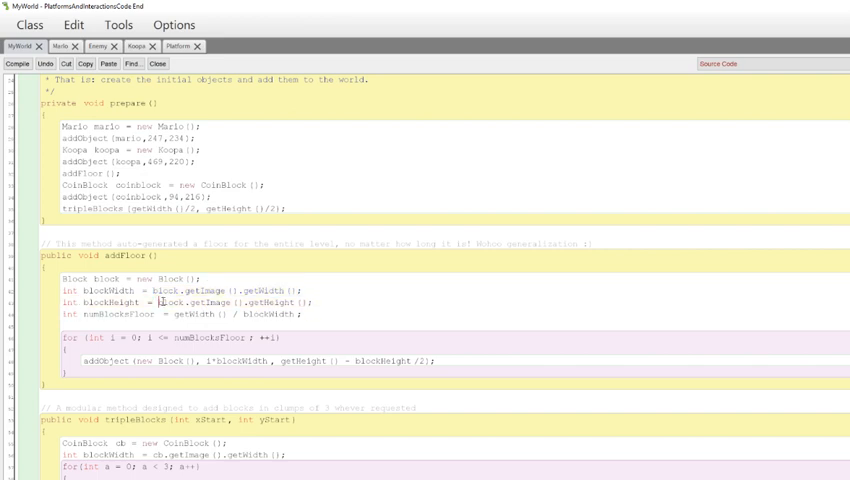
drag(164, 302, 300, 302)
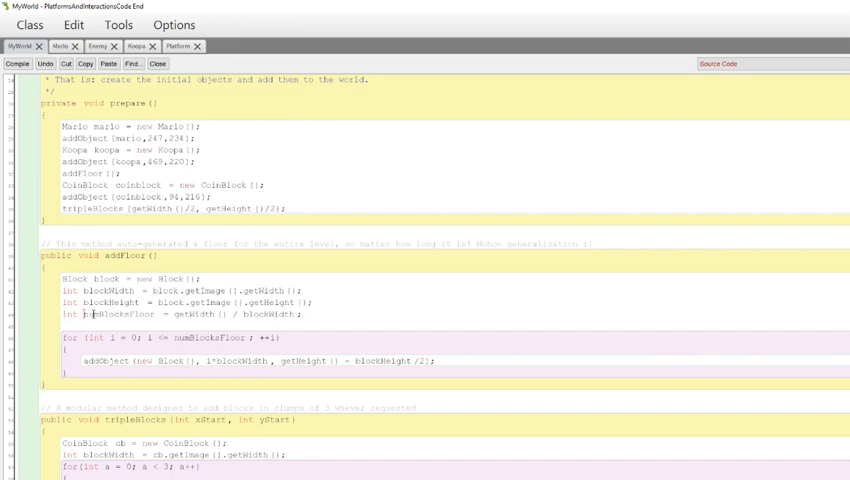
double_click(98, 312)
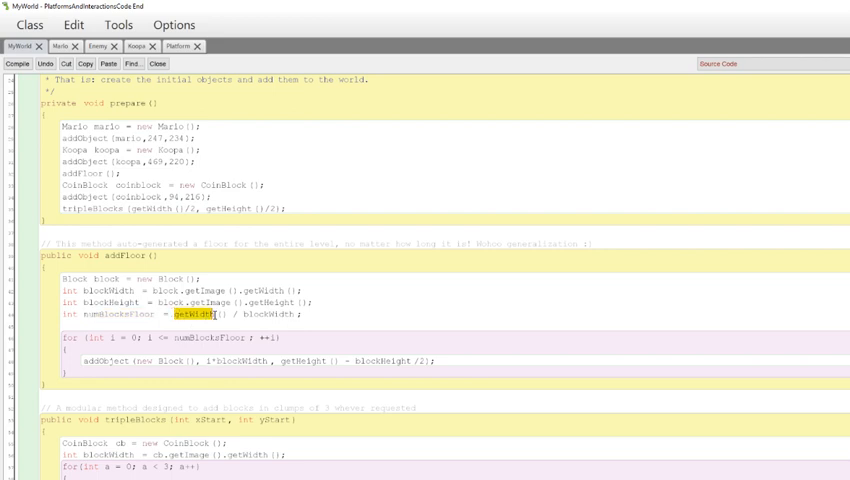
click(244, 312)
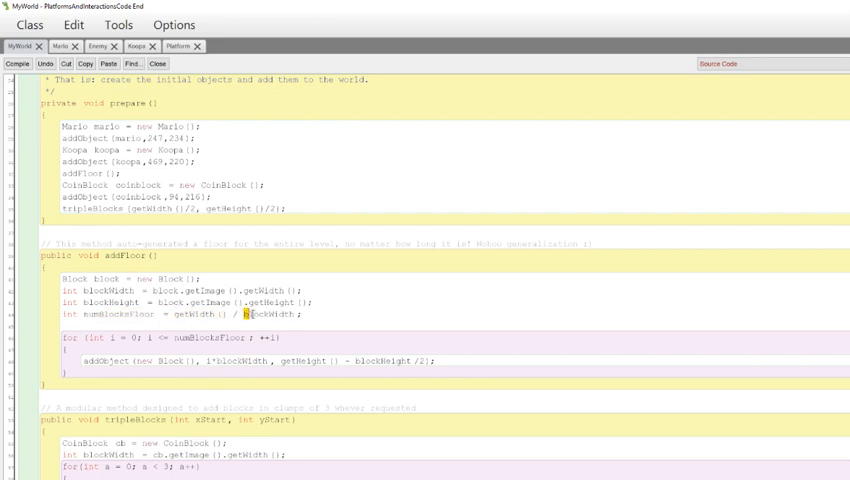
double_click(276, 312)
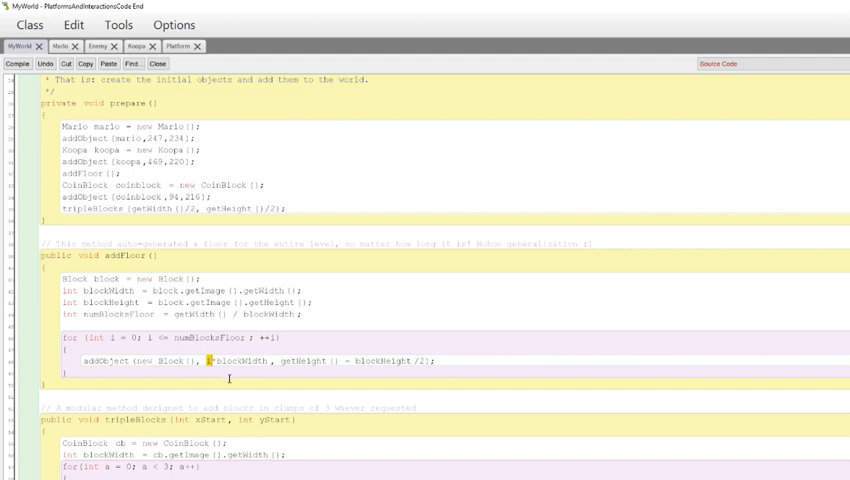
double_click(236, 360)
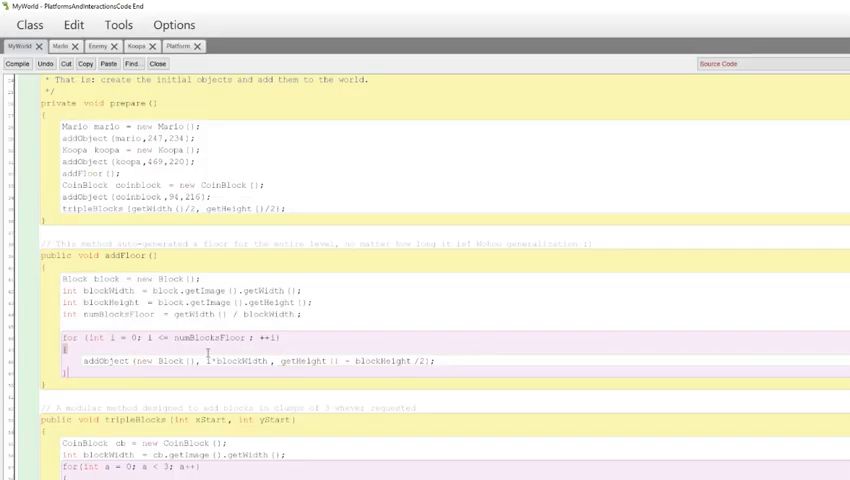
double_click(96, 338)
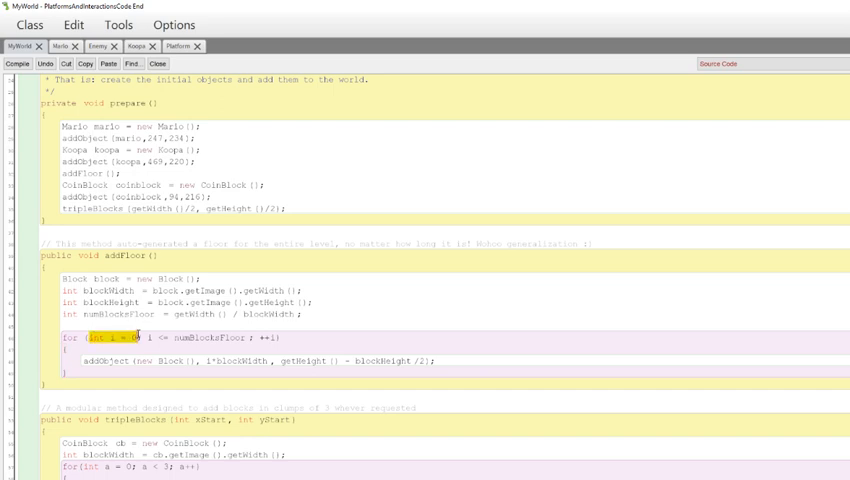
click(148, 336)
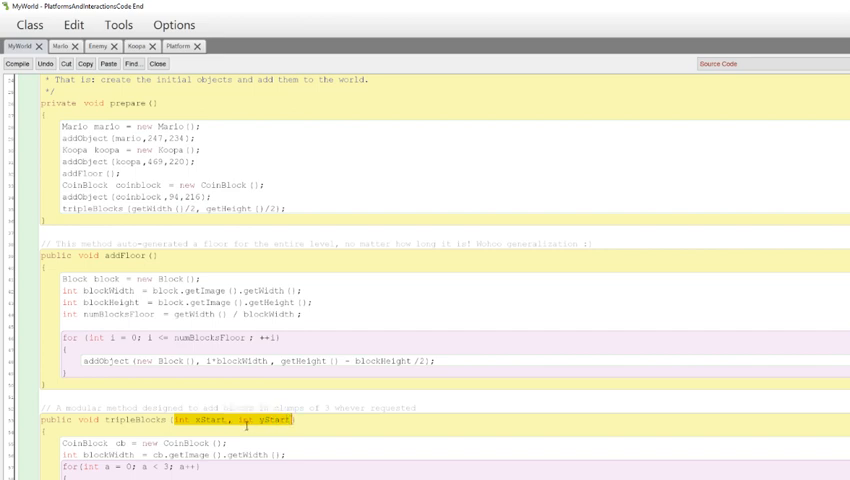
double_click(118, 420)
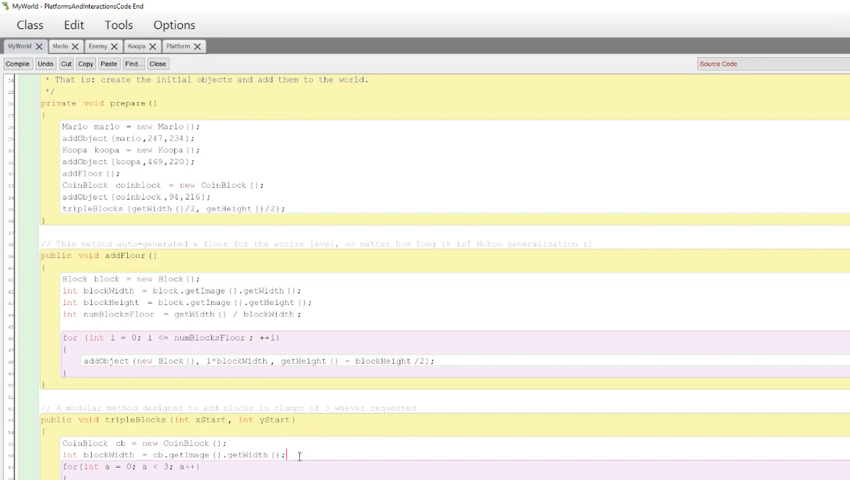
double_click(276, 420)
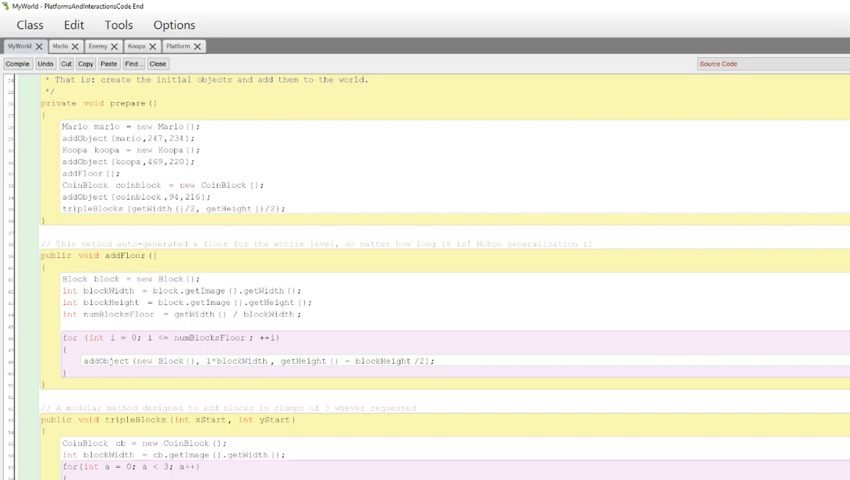
double_click(104, 468)
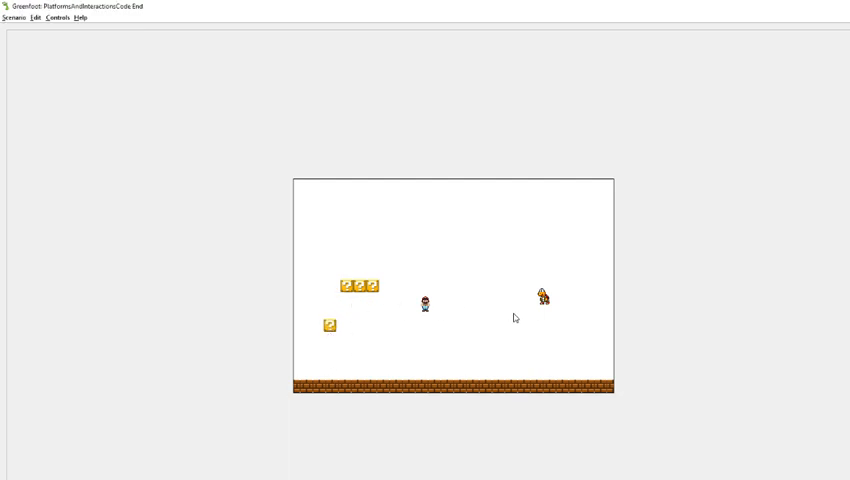
mouse_move(472, 348)
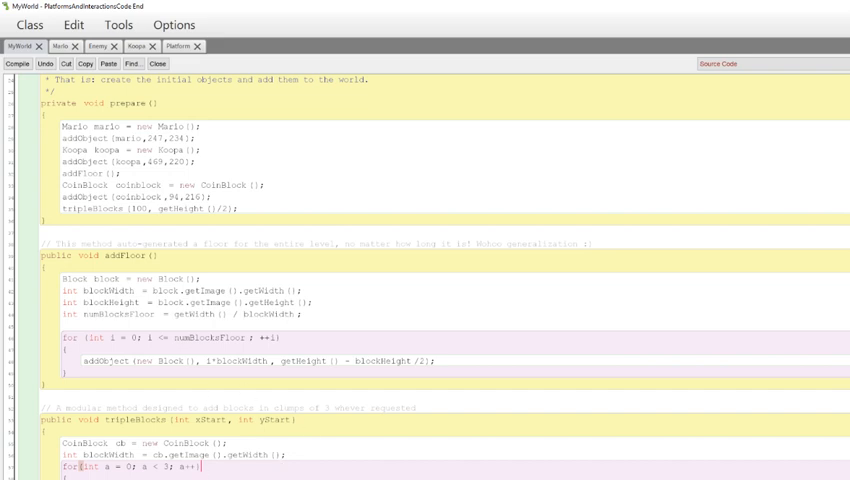
Step: Scroll to the top of MyWorld showing the class header, constructor and prepare method
scroll(up, 3)
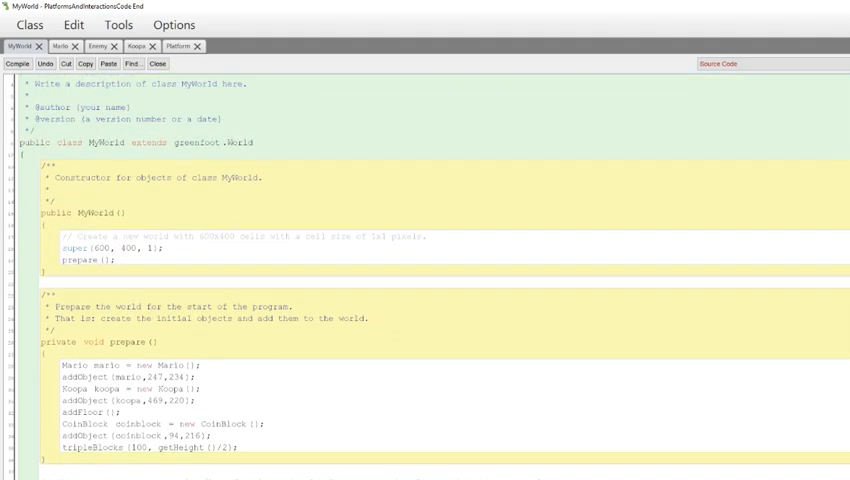